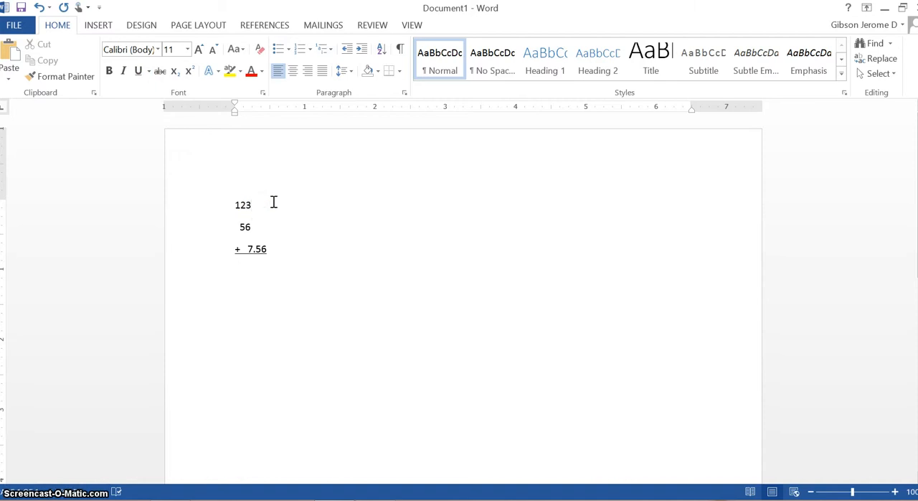
Type 100 to the right of 123, starting the rounded column.
{"action": "left_click", "coordinate": [276, 206]}
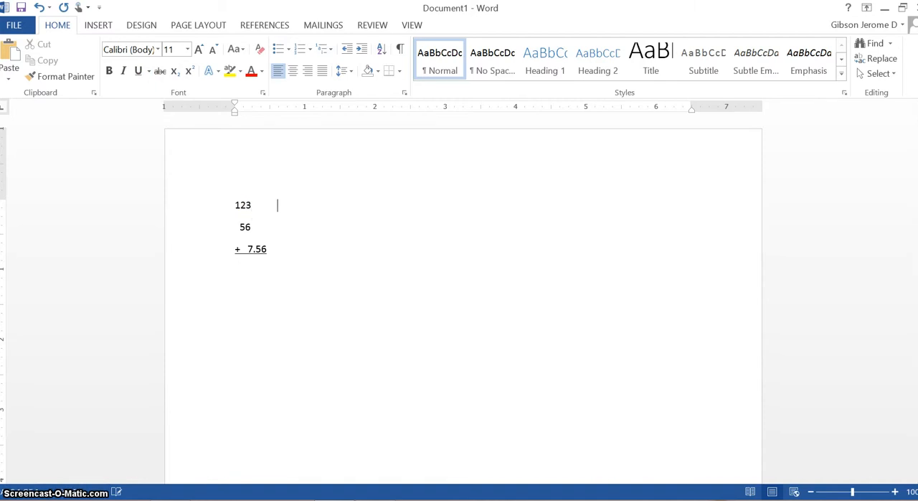
{"action": "type", "text": "1"}
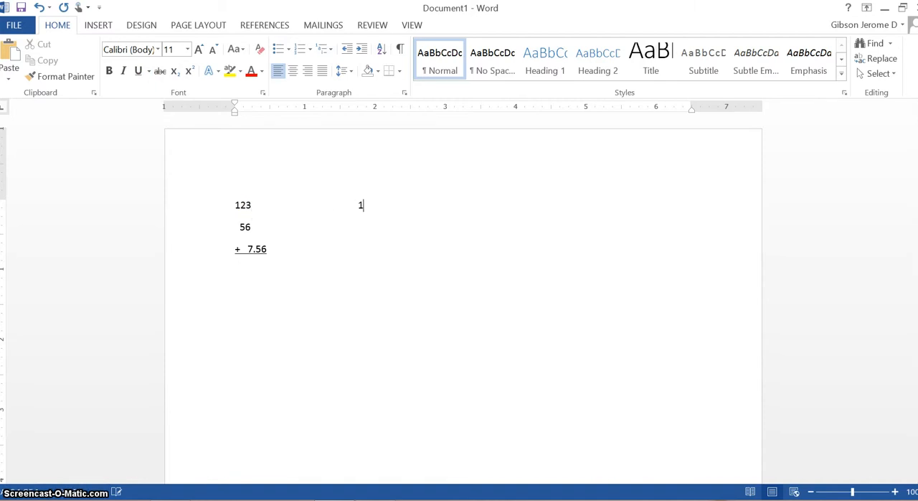
{"action": "type", "text": "00"}
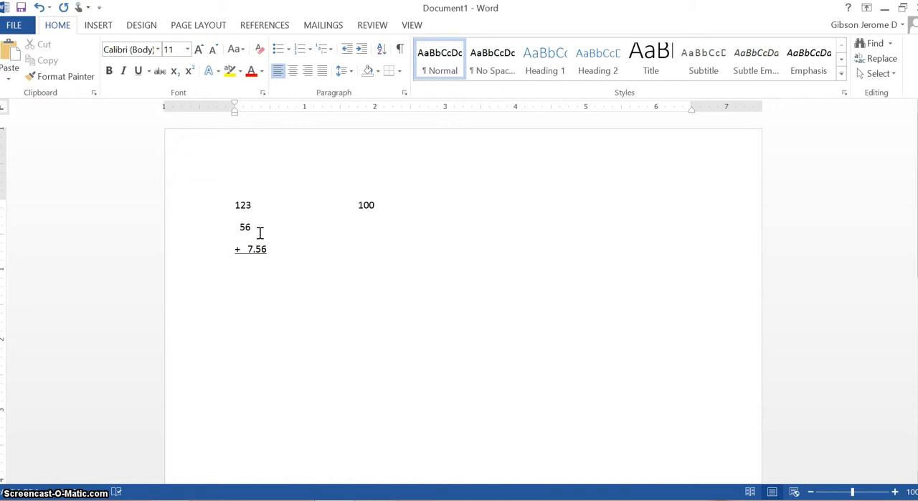
Type 60 beside 56, beneath the 100.
{"action": "left_click", "coordinate": [251, 227]}
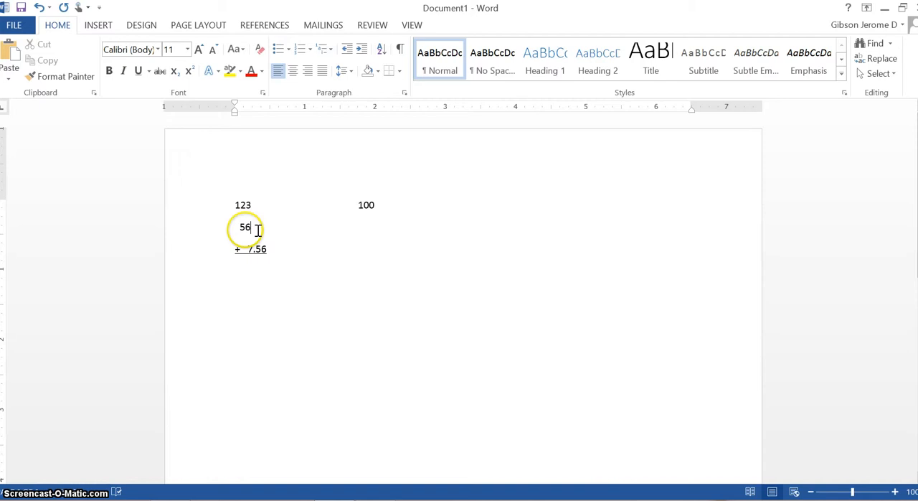
{"action": "mouse_move", "coordinate": [247, 228]}
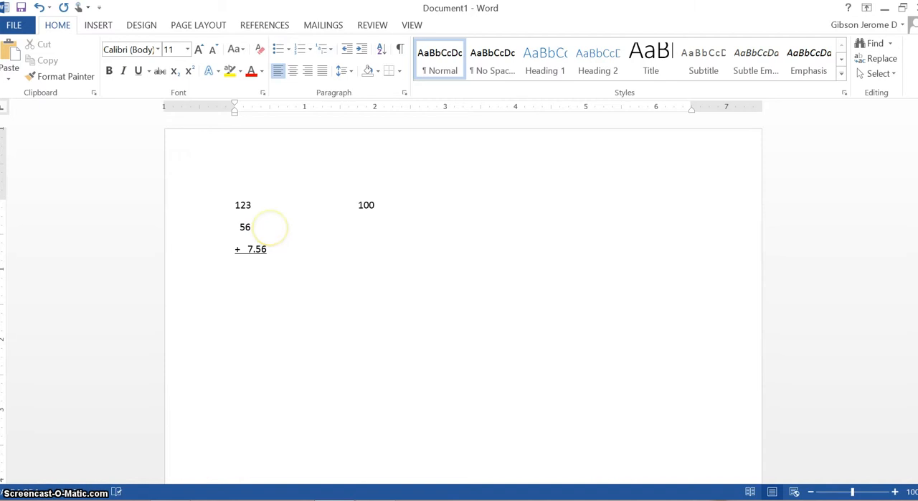
{"action": "type", "text": "60"}
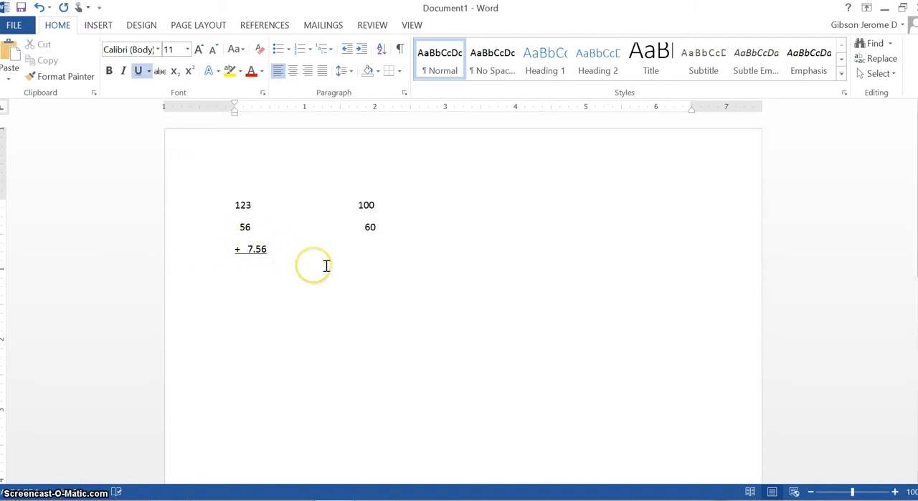
Type an underlined 8 beside 7.56, beneath the 60.
{"action": "left_click", "coordinate": [249, 249]}
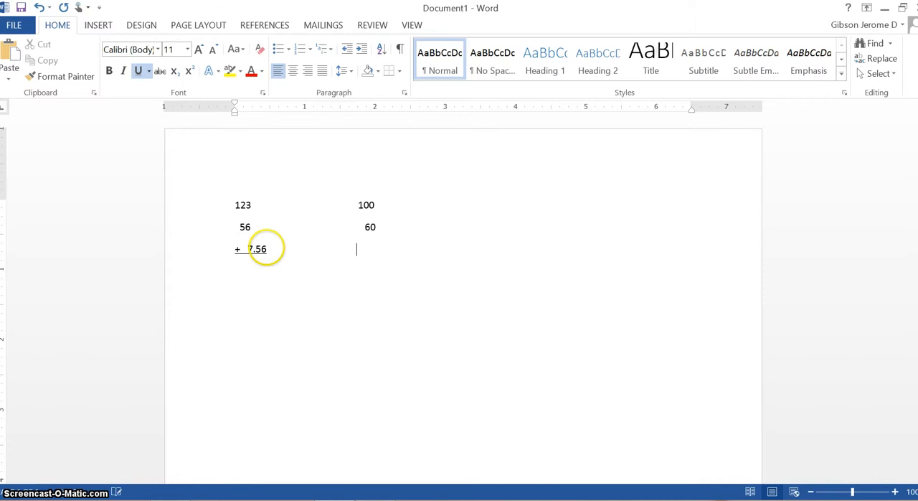
{"action": "type", "text": "8"}
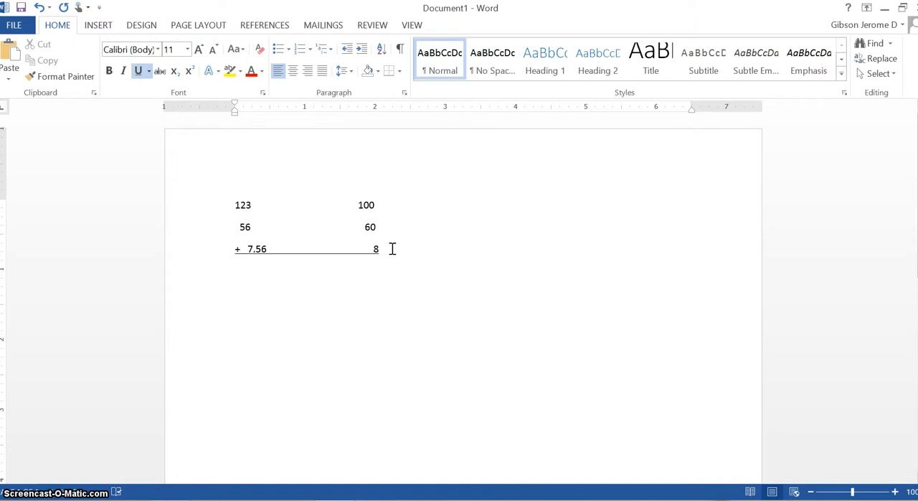
Begin the rounded total by typing 16 below the underline.
{"action": "left_click", "coordinate": [366, 249]}
{"action": "type", "text": "+   "}
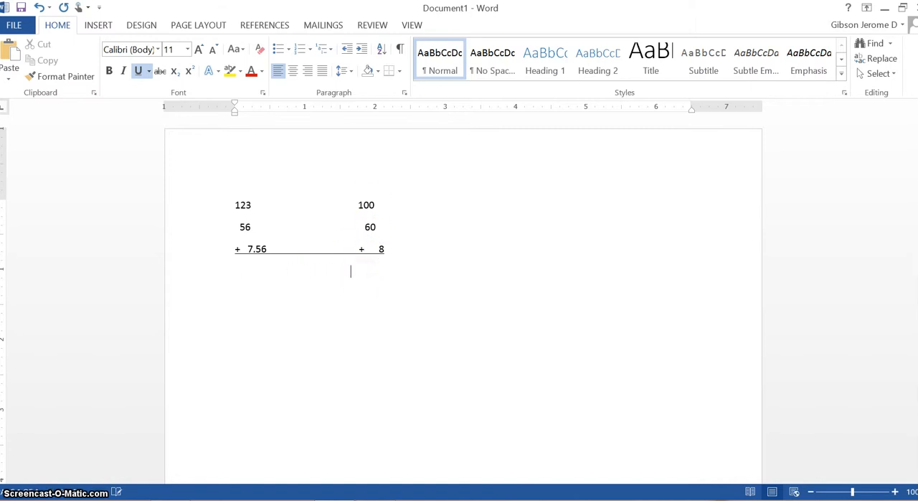
{"action": "type", "text": "16"}
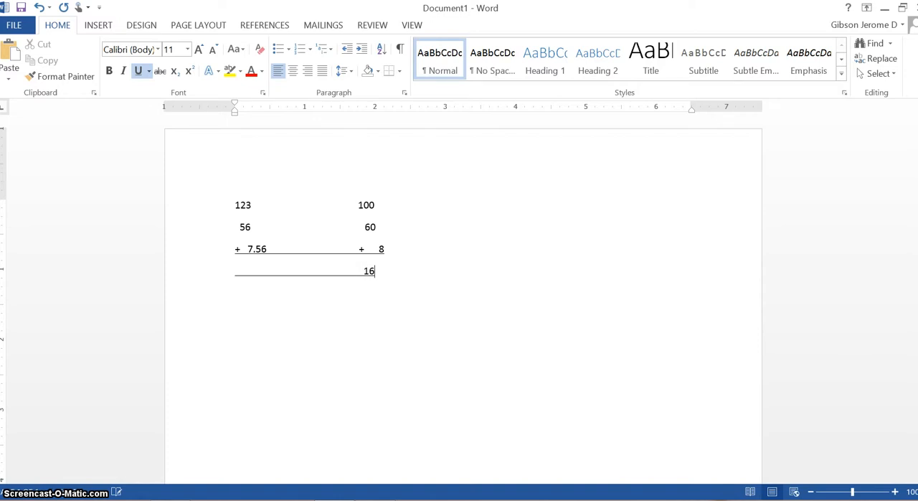